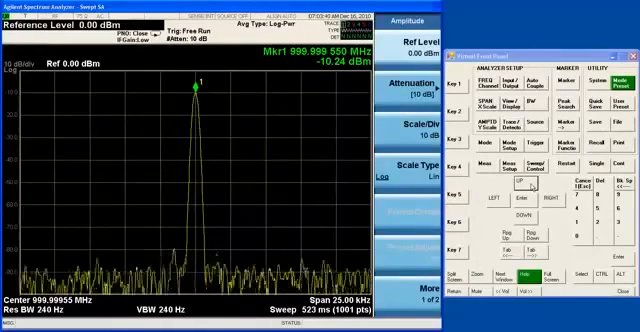
# - Preset the analyzer for CISPR band C, sweeping 30 MHz to 300 MHz
pyautogui.click(504, 104)
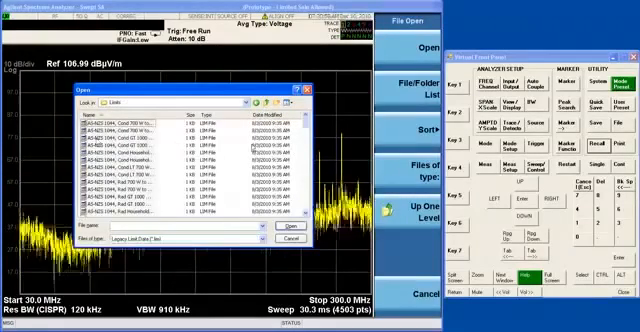
# - Scroll the recall file list to find the EN55022 limit file
pyautogui.scroll(-3)
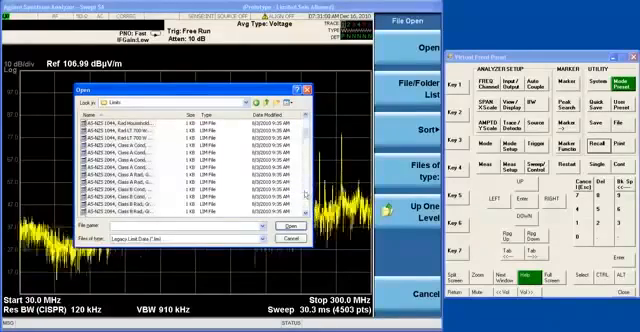